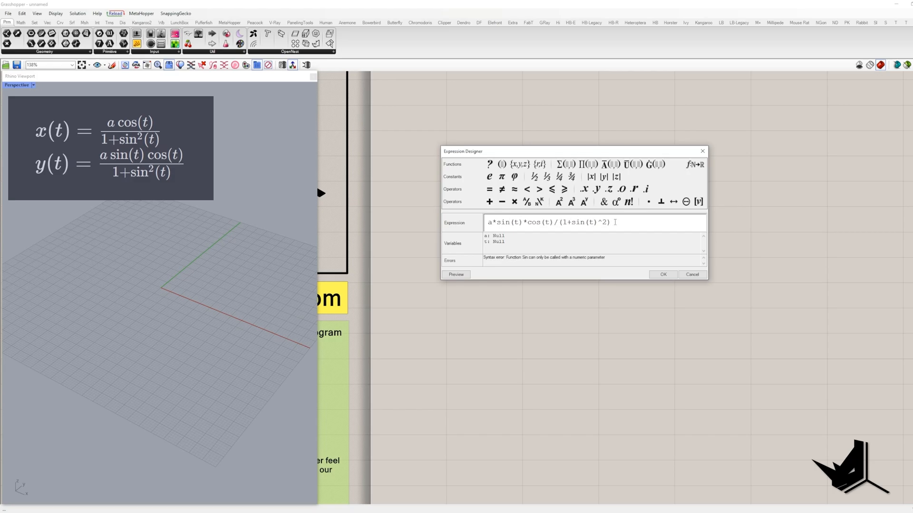
Confirm the y(t) expression a*sin(t)*cos(t)/(1+sin(t)^2) in the Expression Designer
{"action": "left_click", "coordinate": [663, 274]}
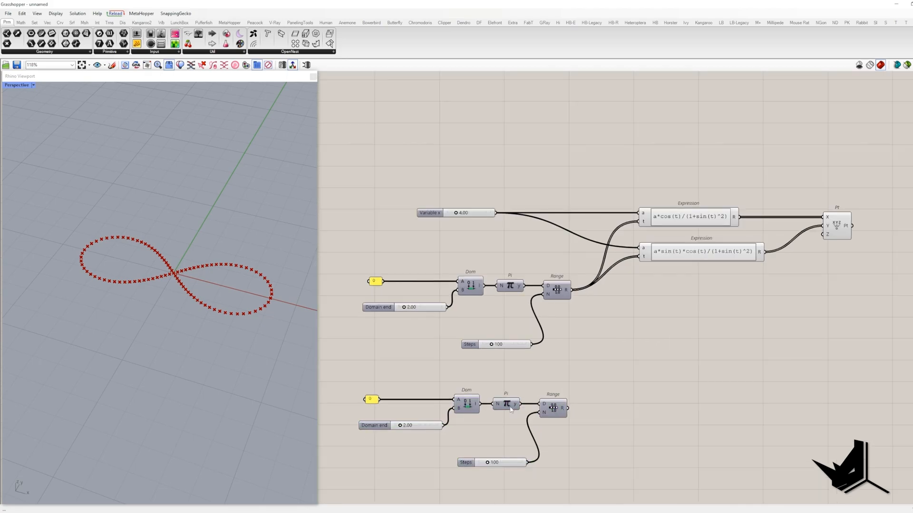